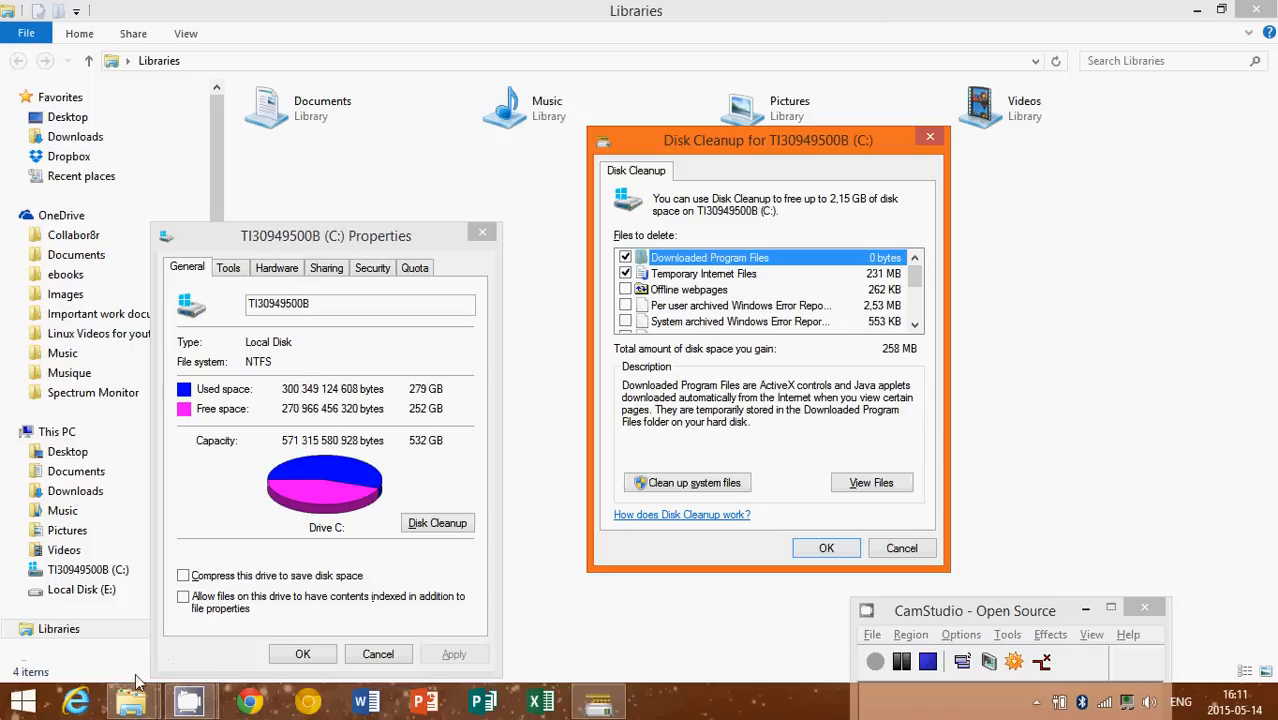
mouse_move(132, 700)
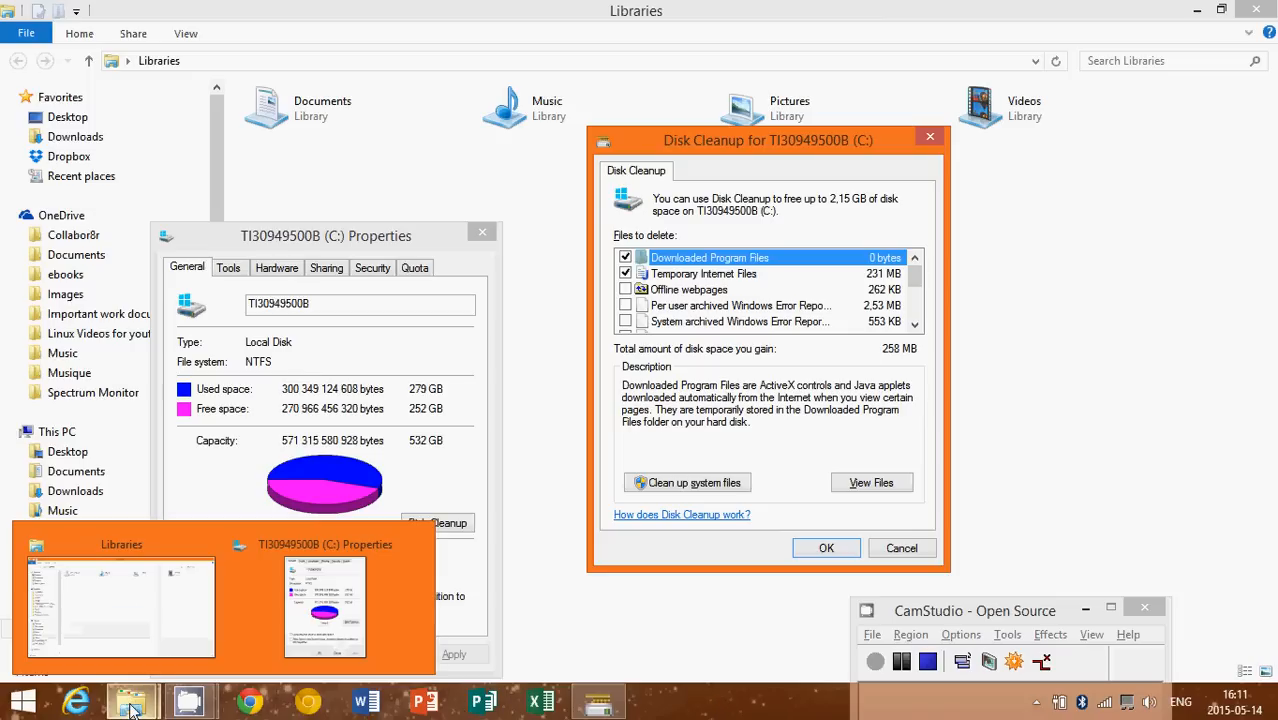
mouse_move(120, 600)
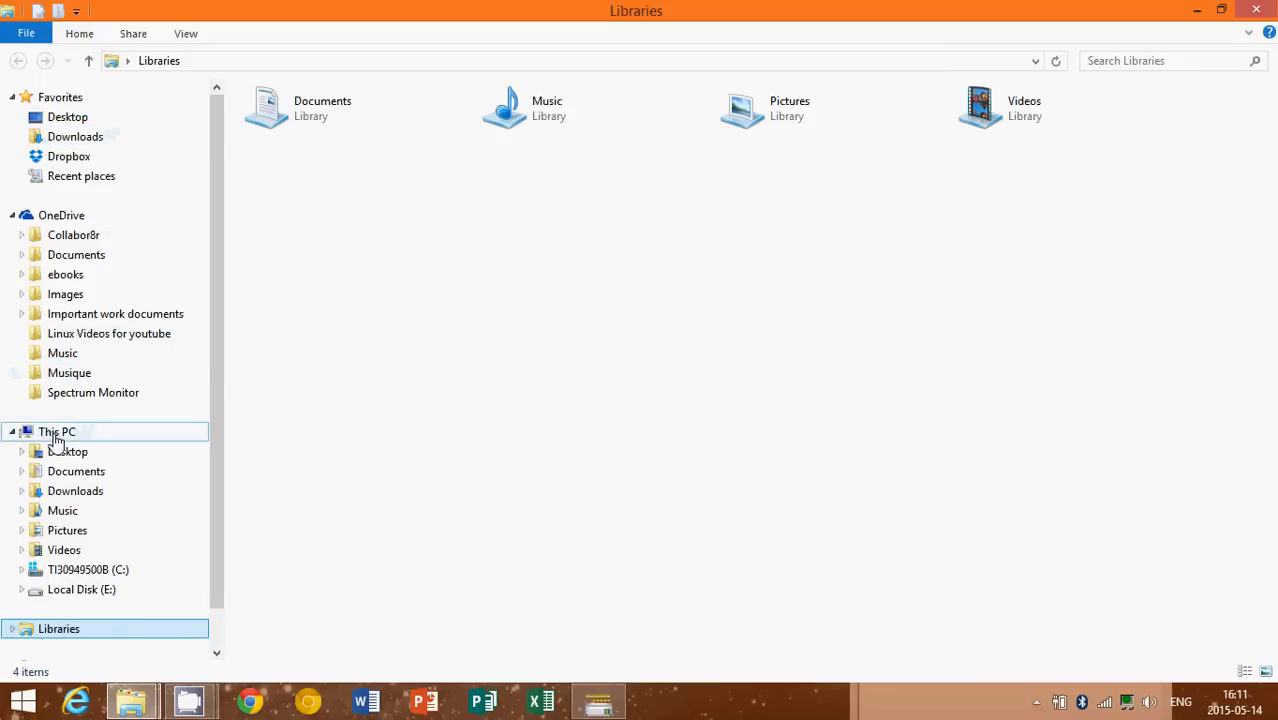
click(88, 568)
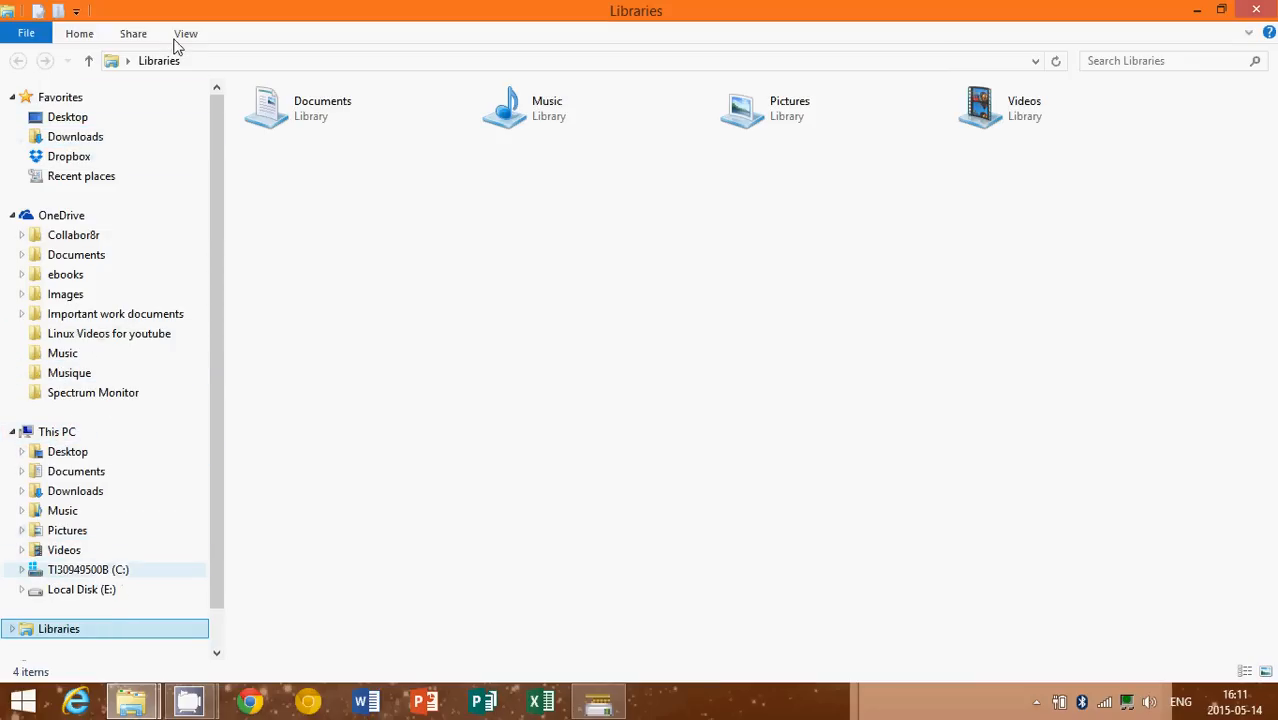
click(186, 32)
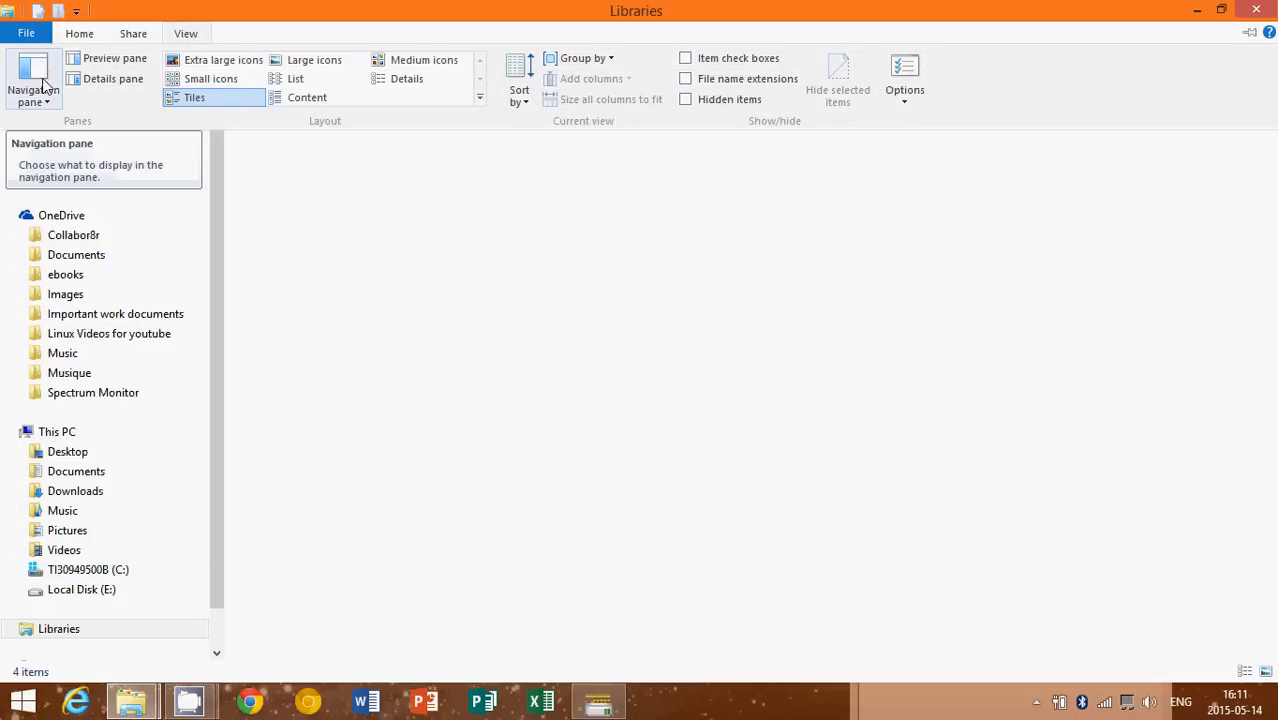
click(32, 78)
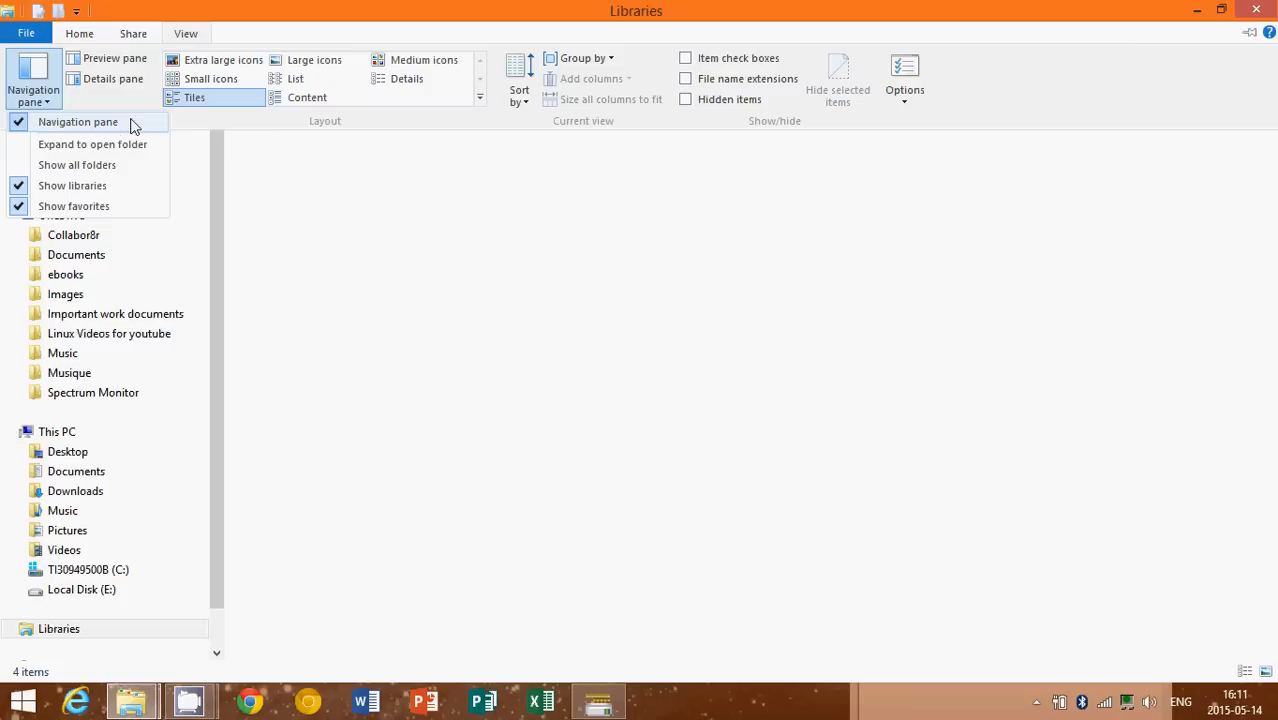
click(78, 122)
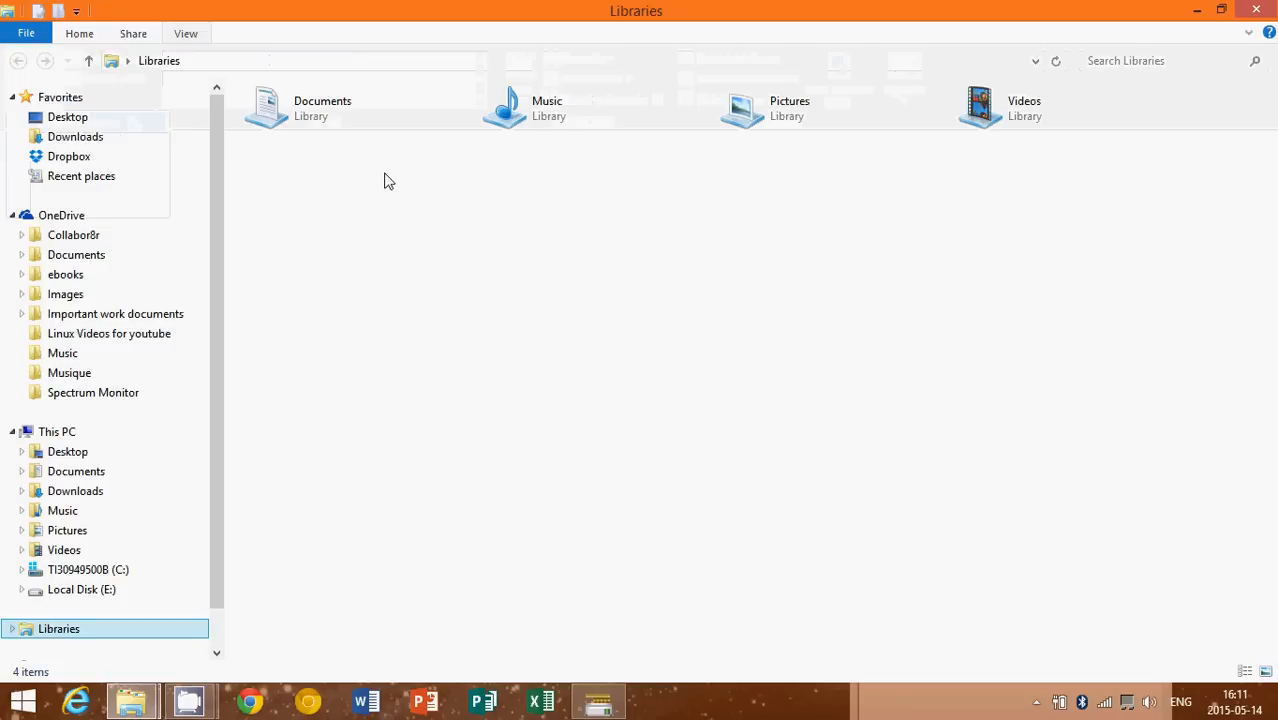
- Bring up Properties for the TI30949500B (C:) drive from the navigation pane
click(90, 568)
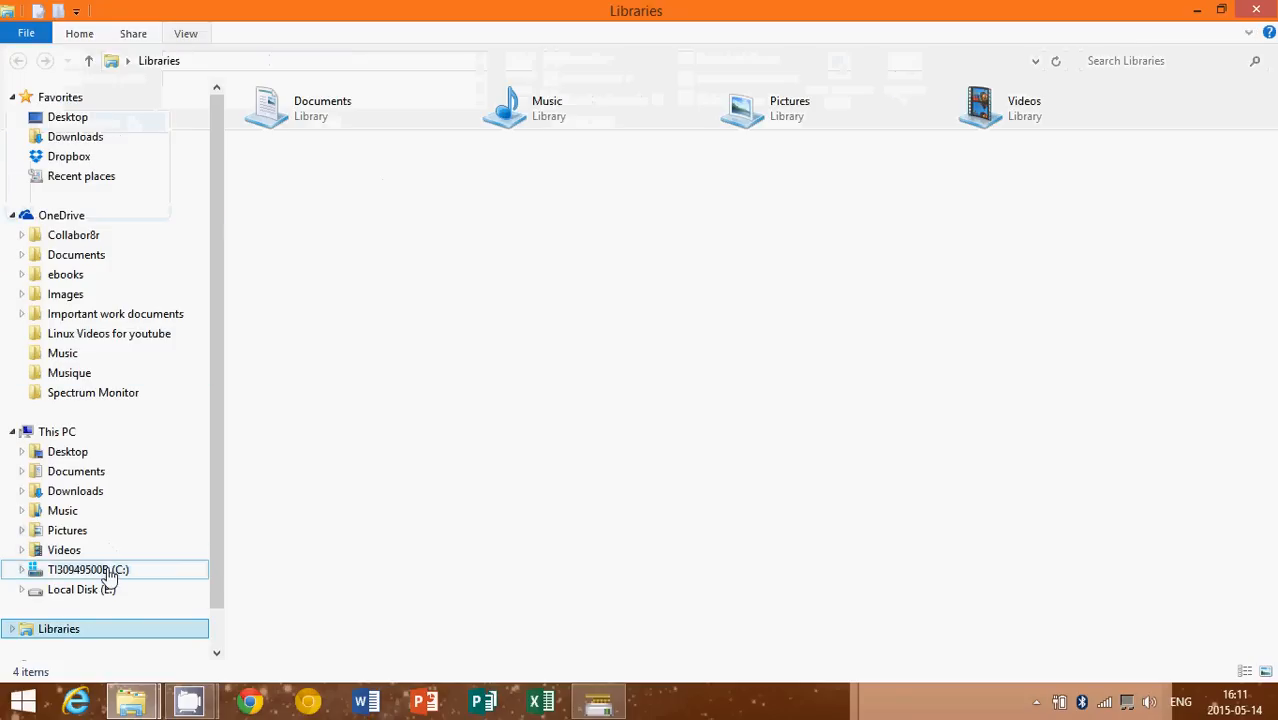
right_click(88, 568)
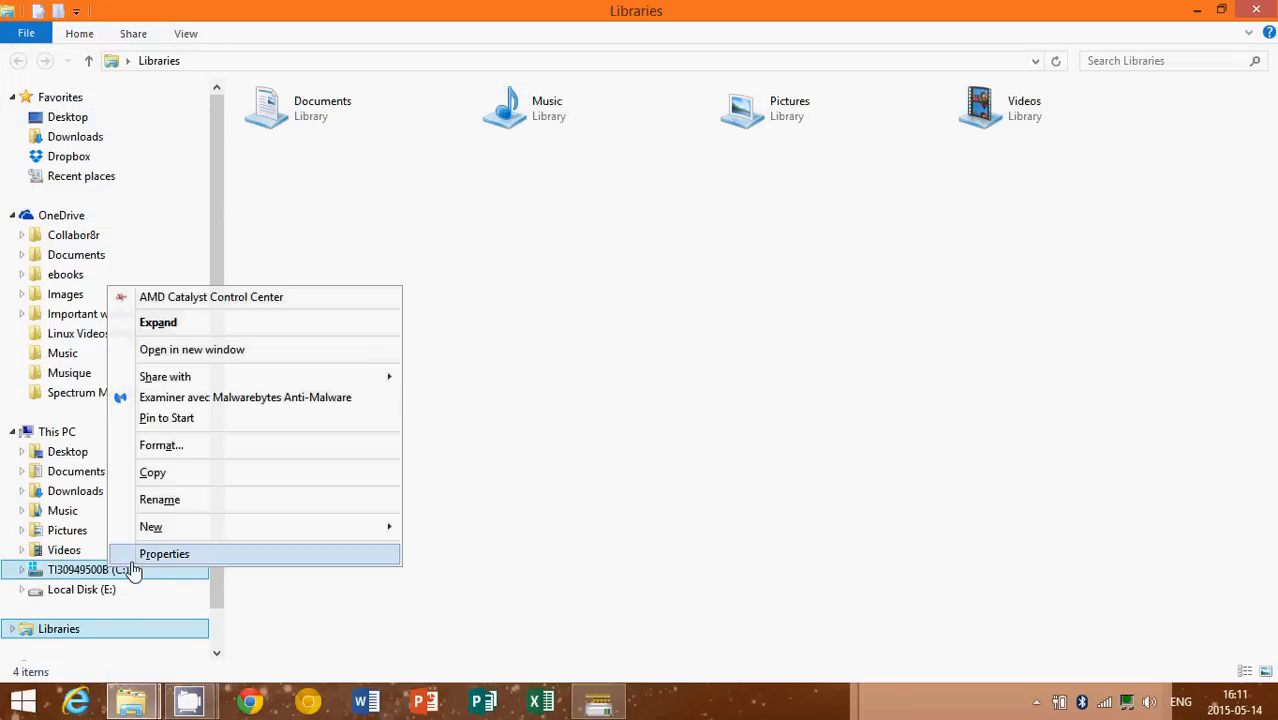
click(164, 552)
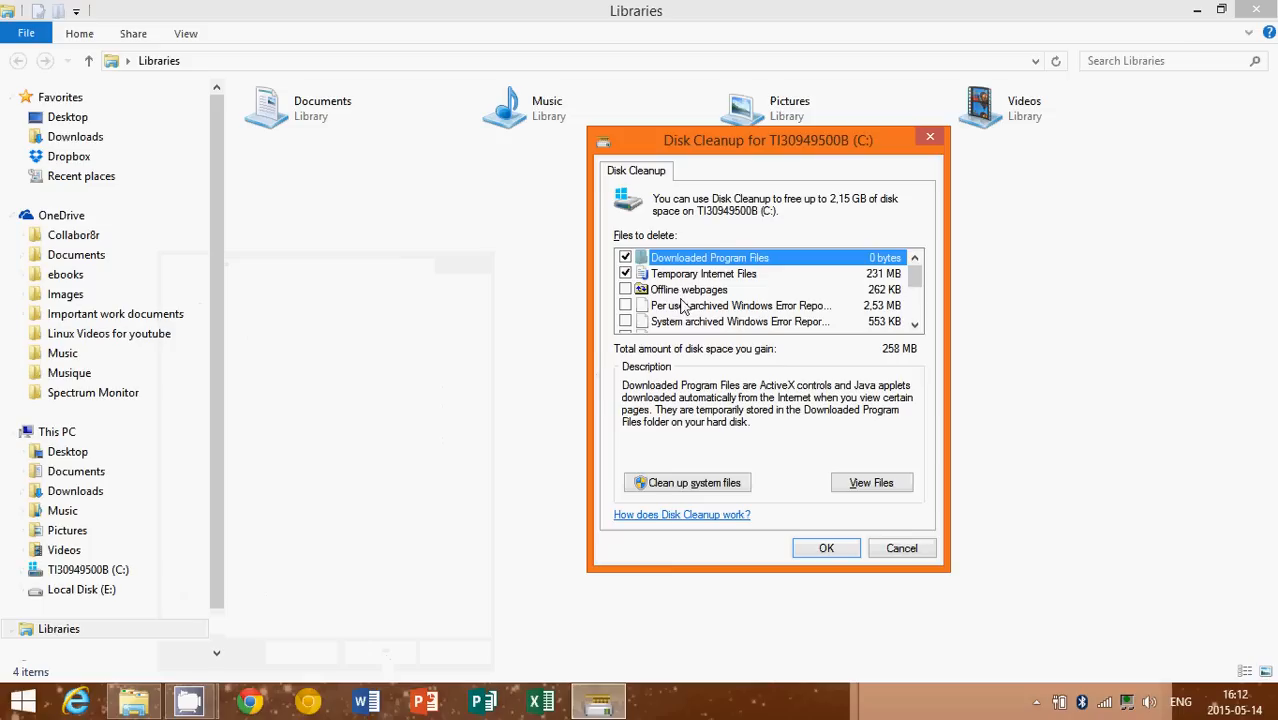
mouse_move(1036, 256)
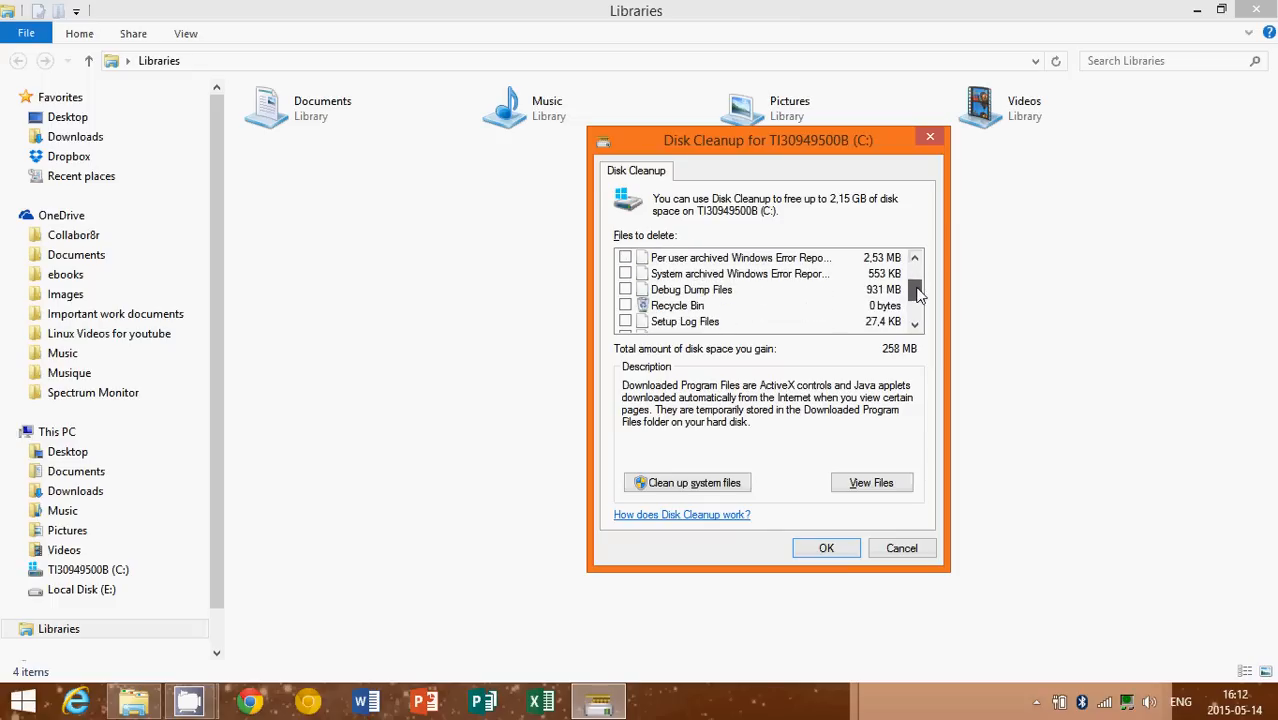
- Tick Debug Dump Files and System error memory dump files, raising space to 2.07 GB
scroll(down, 3)
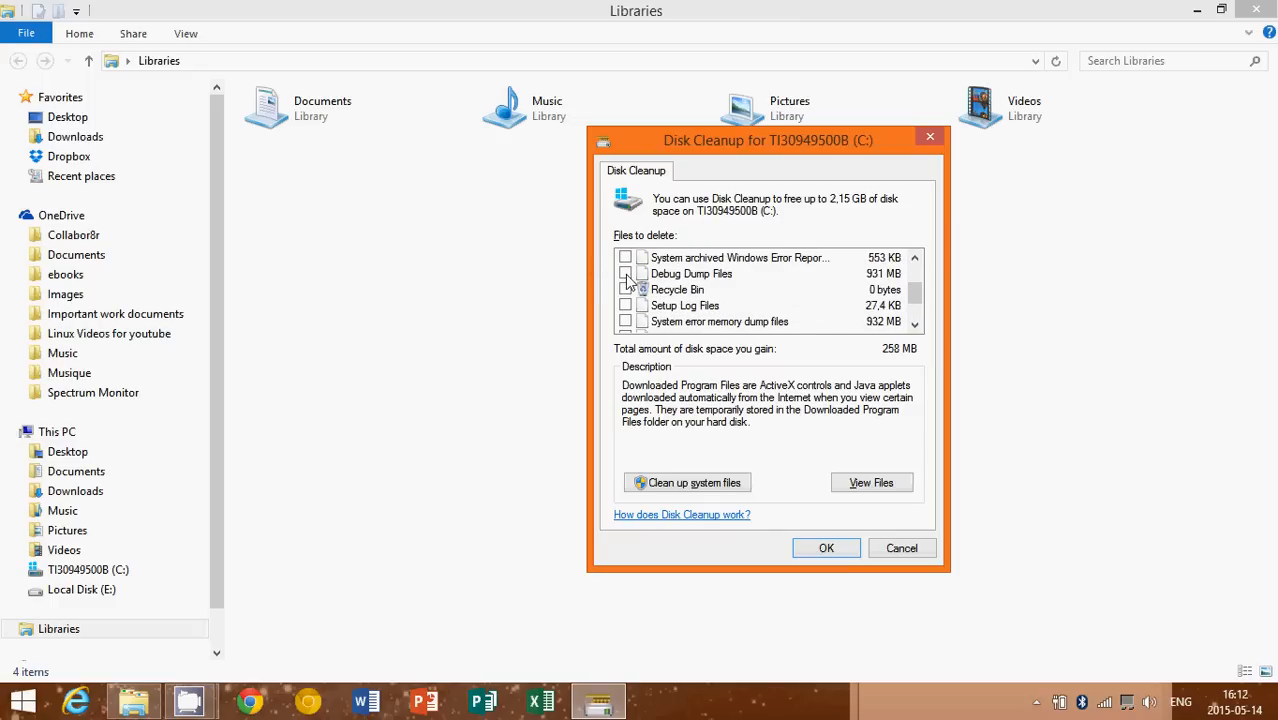
click(624, 274)
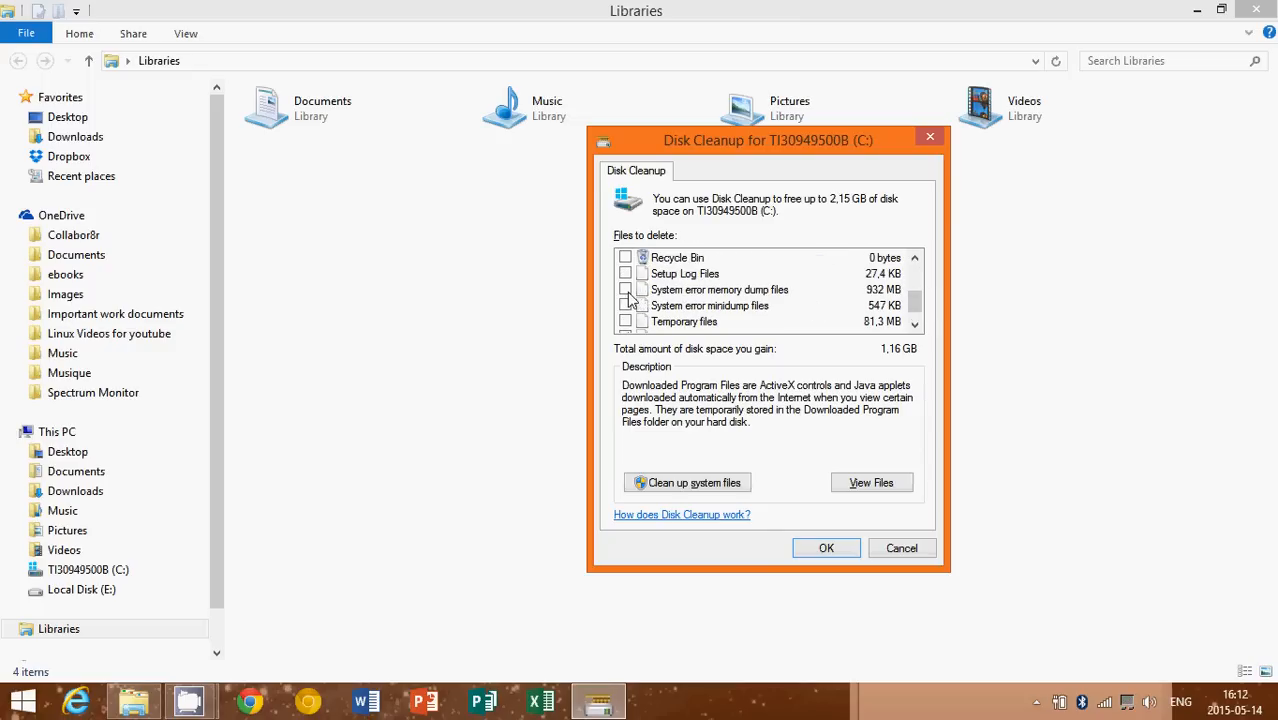
click(626, 288)
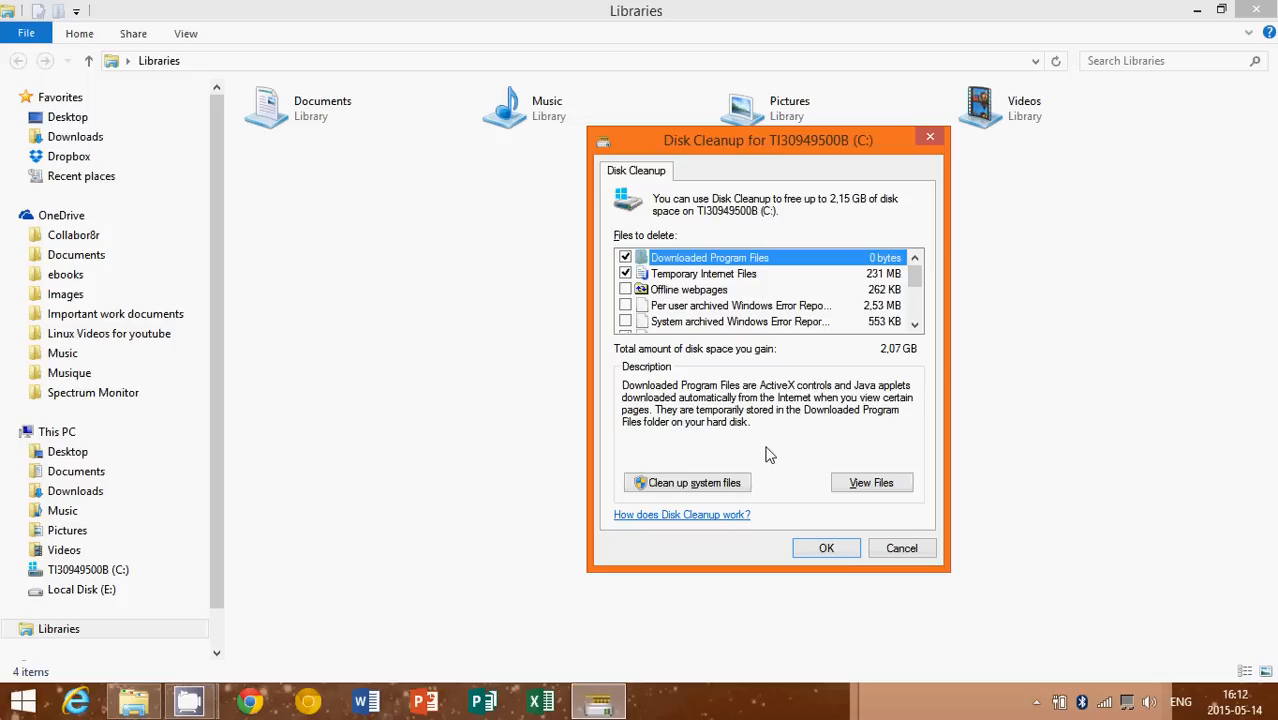
mouse_move(716, 468)
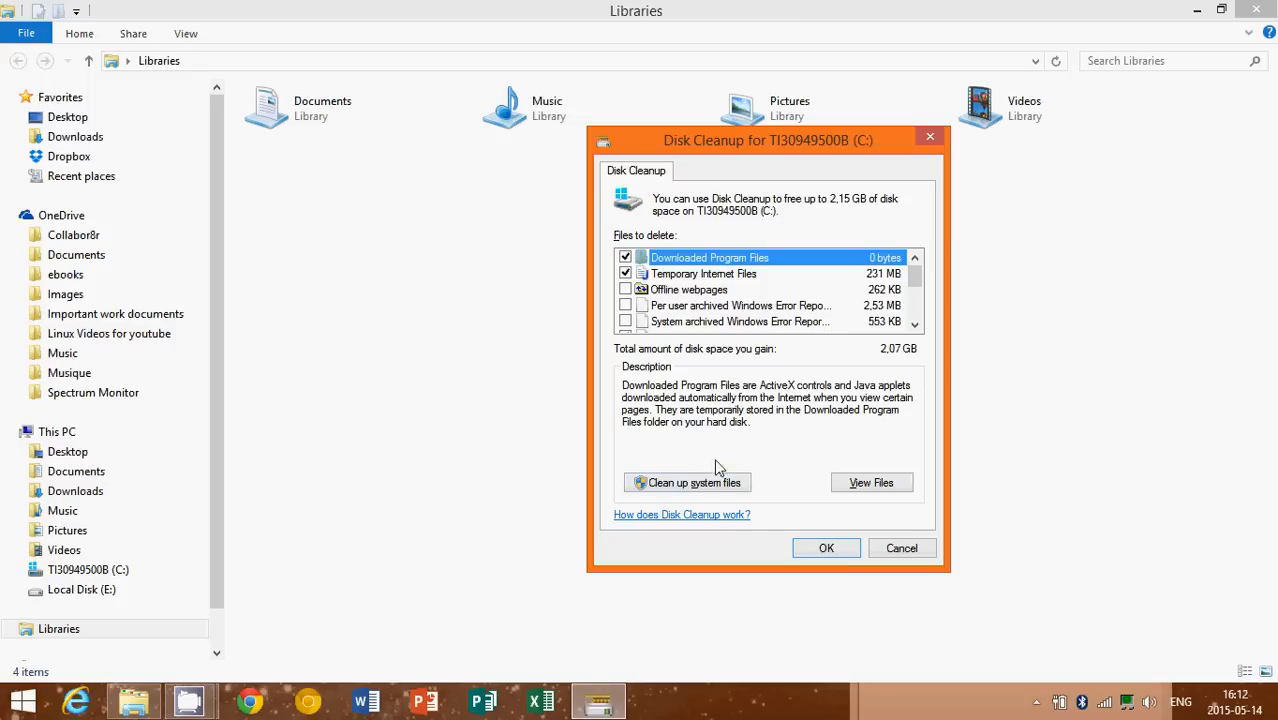
mouse_move(704, 476)
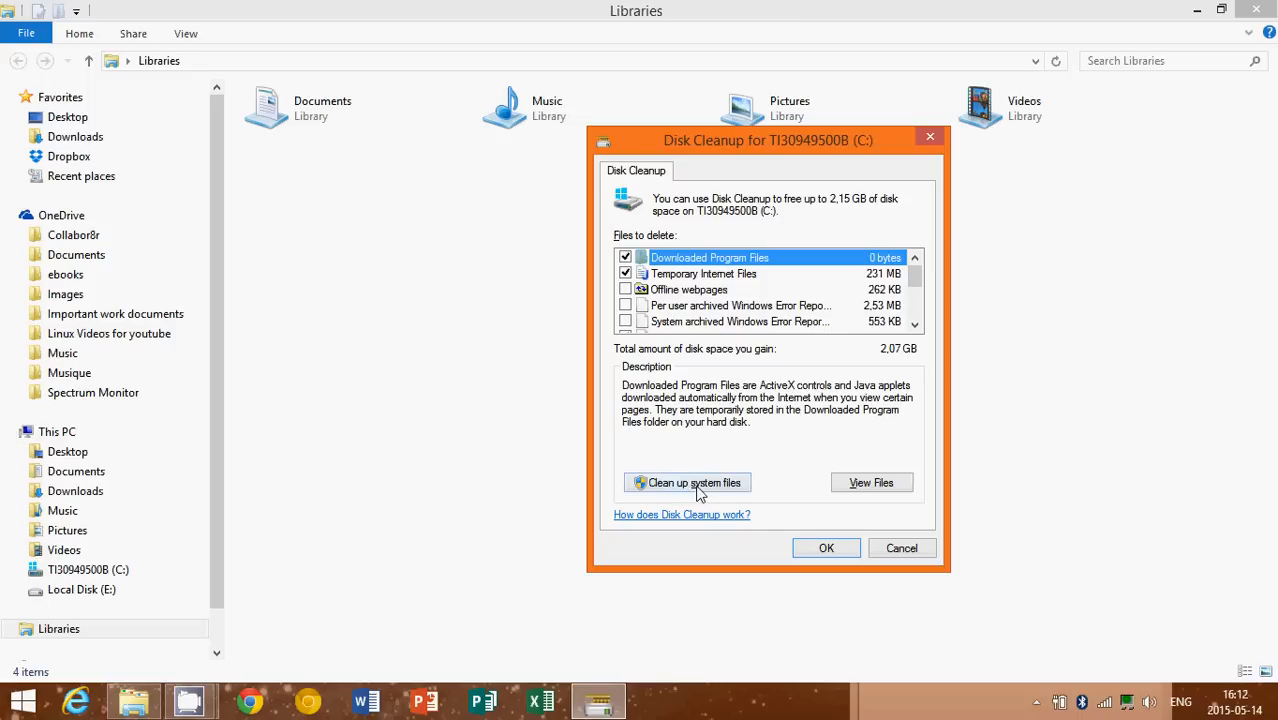
- Rescan C: including system files and dismiss the display driver notification
click(688, 482)
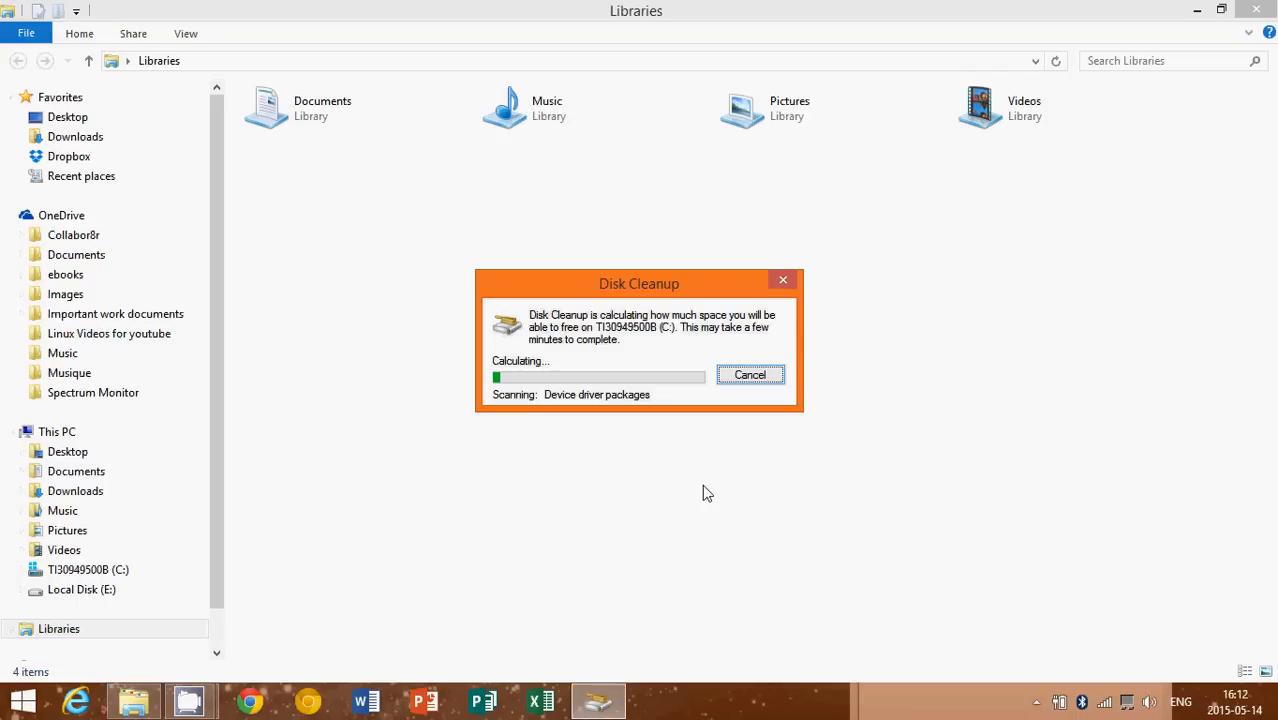
mouse_move(614, 392)
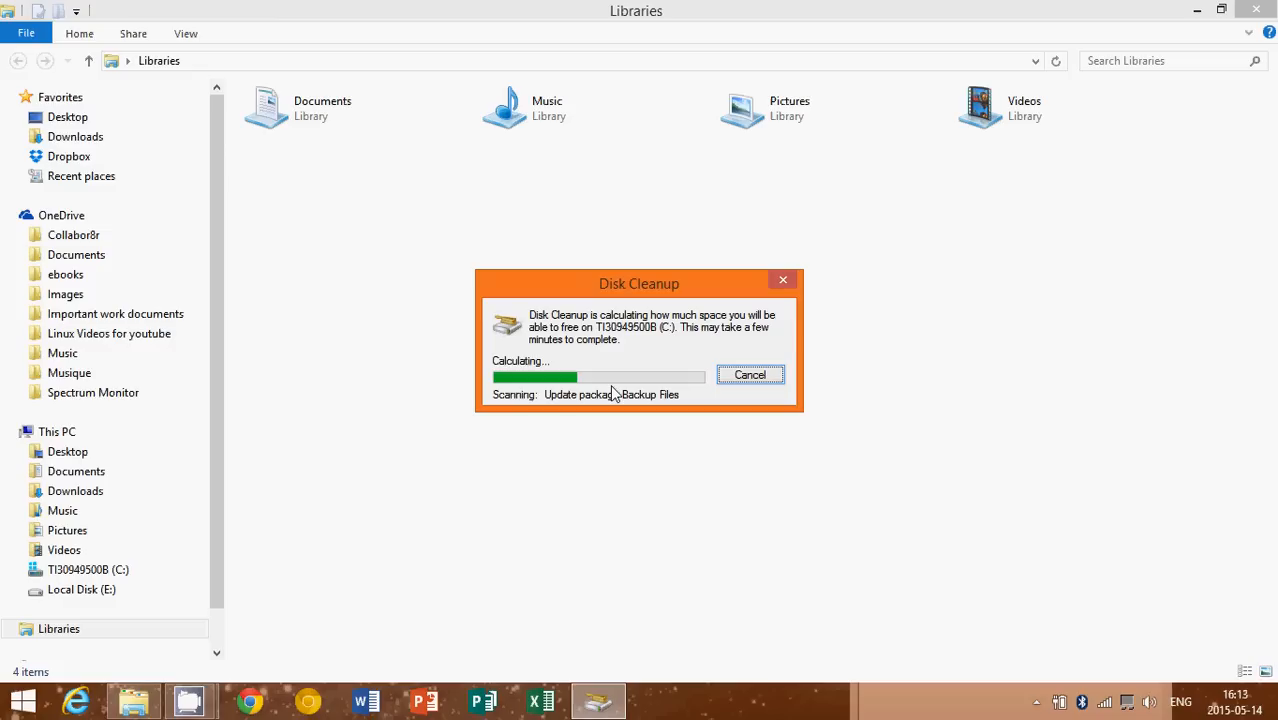
mouse_move(700, 404)
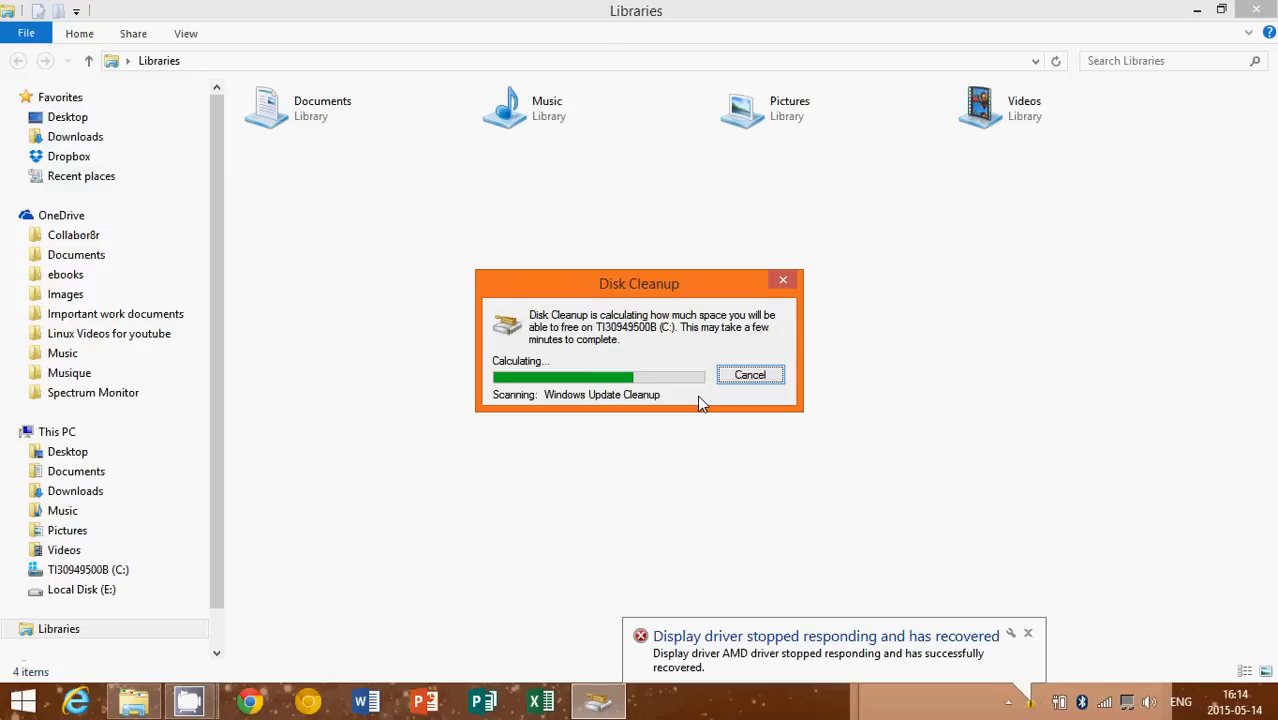
mouse_move(1040, 644)
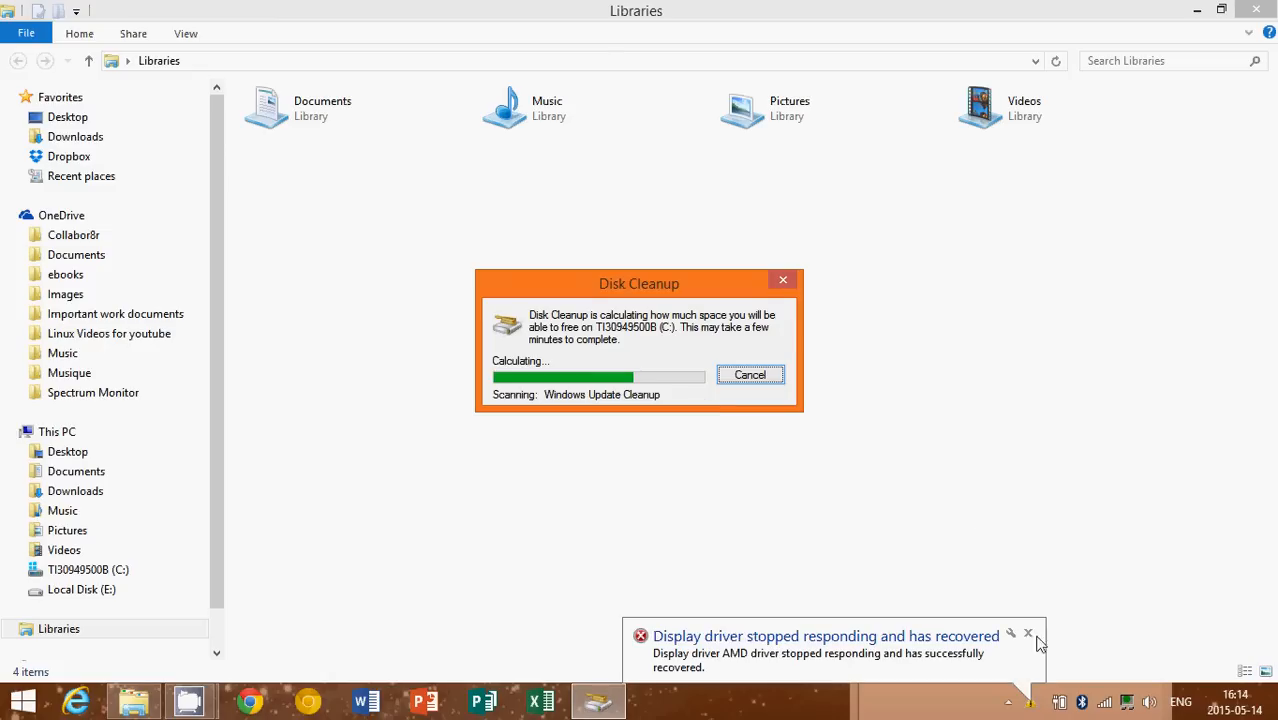
click(1028, 632)
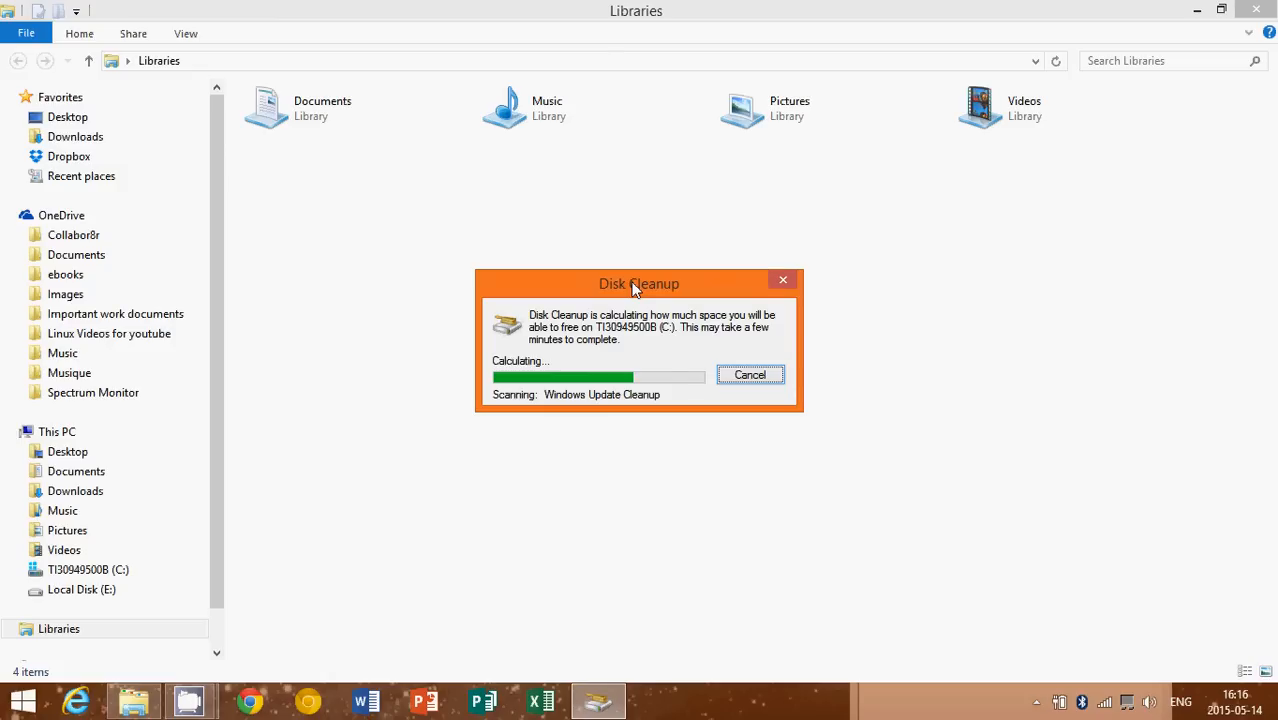
mouse_move(608, 290)
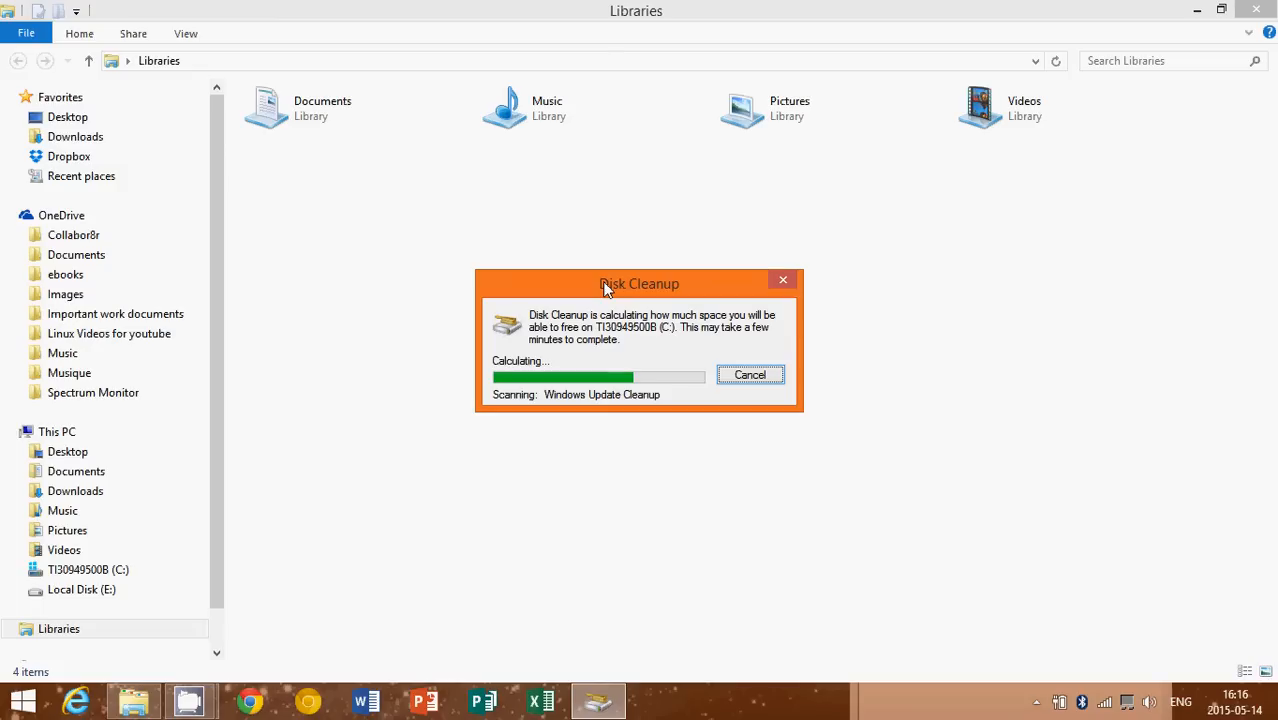
mouse_move(668, 332)
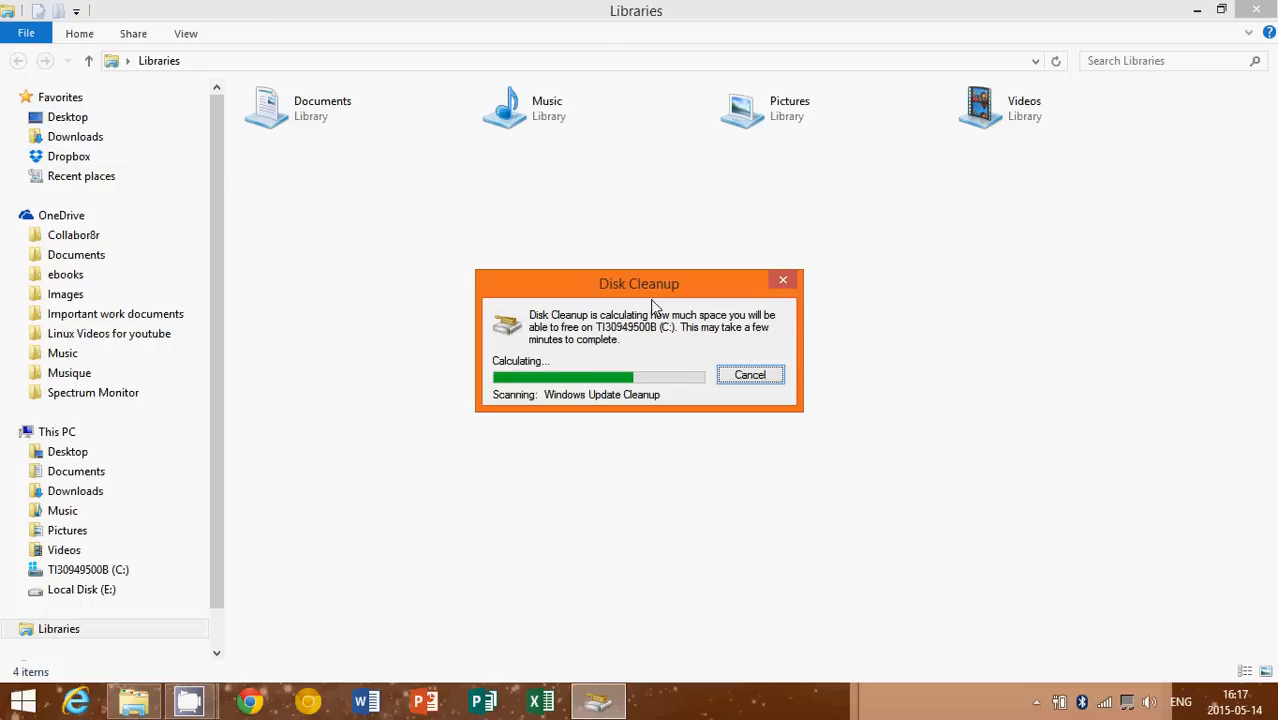
mouse_move(696, 348)
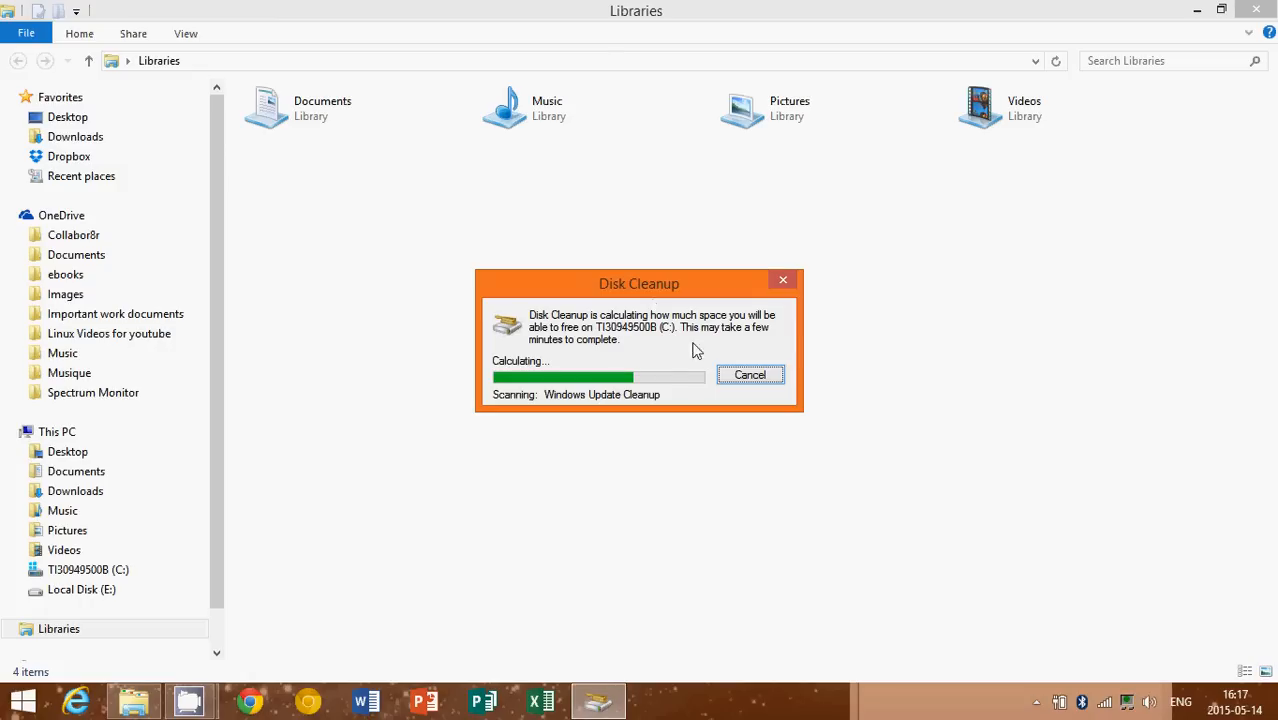
mouse_move(696, 292)
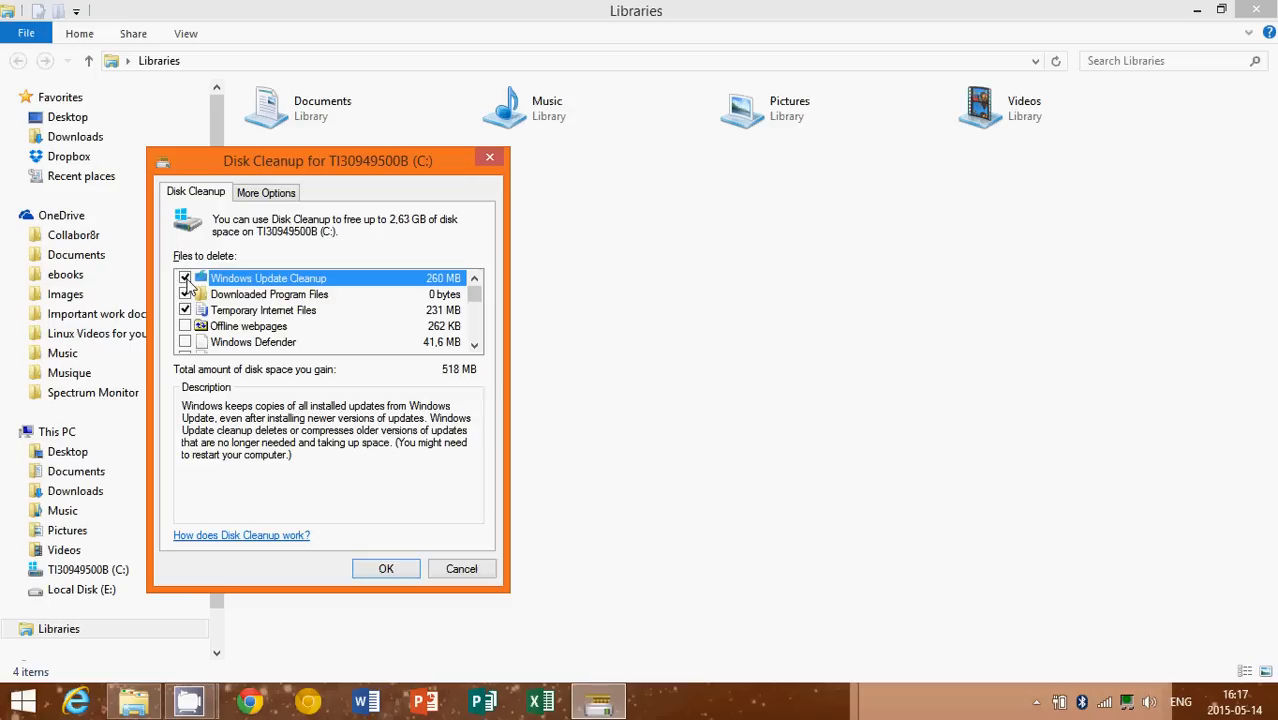
- Tick Windows Update Cleanup and review the Downloaded Program Files description
click(184, 294)
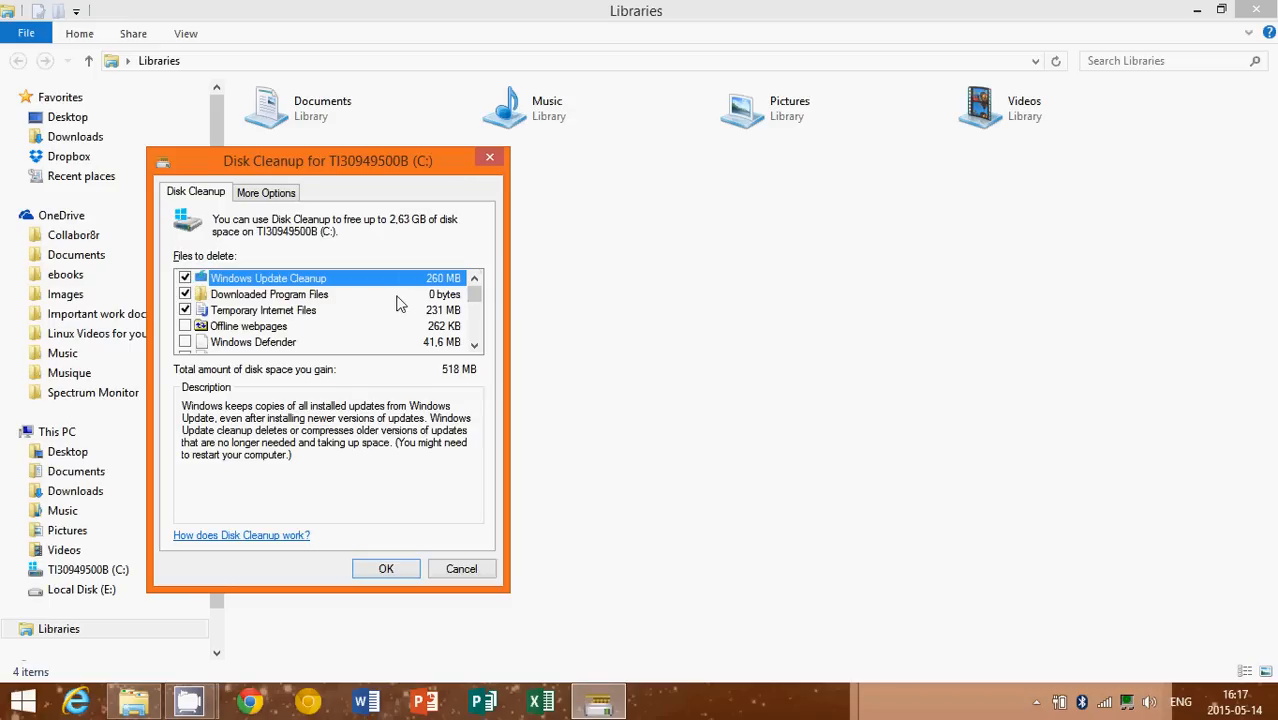
click(268, 294)
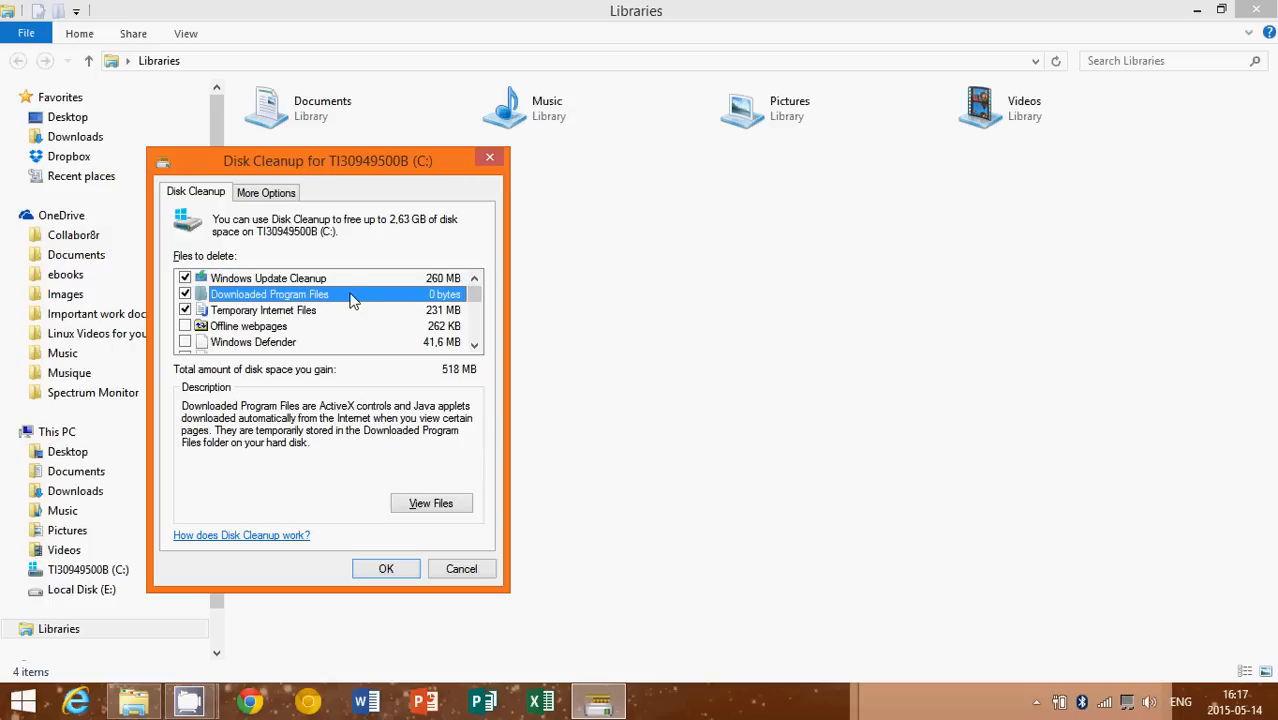
click(268, 278)
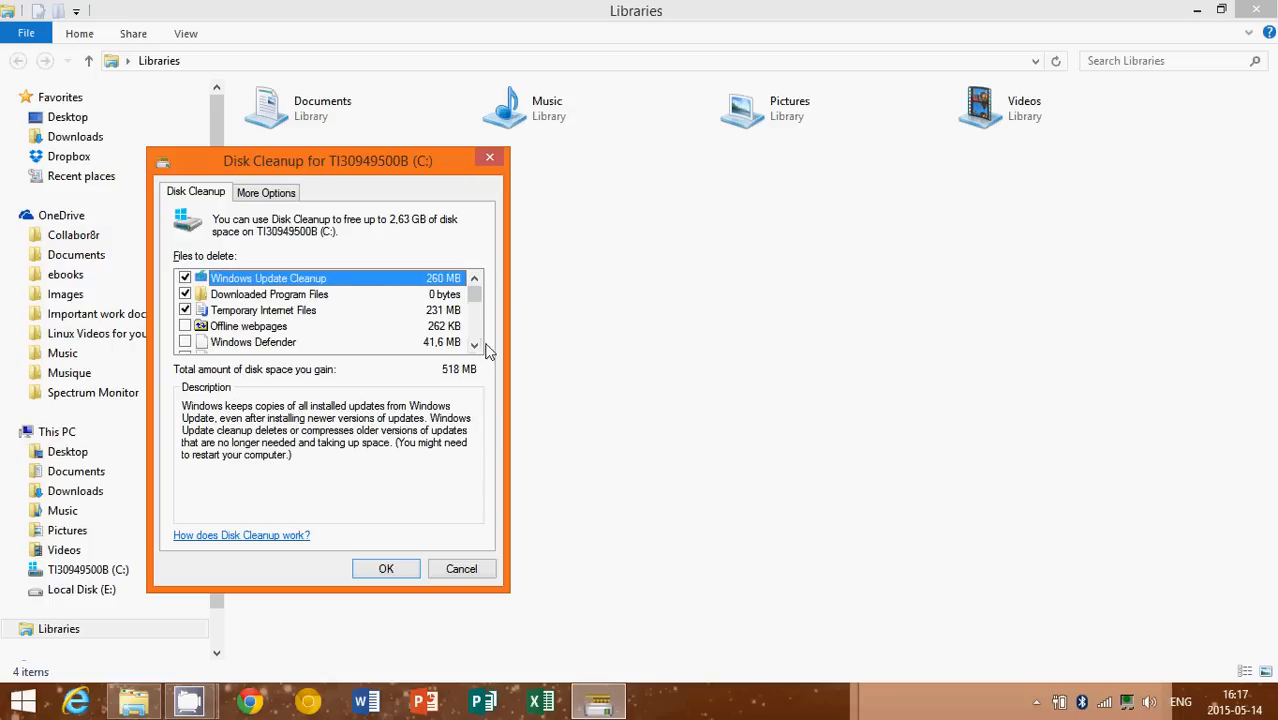
click(252, 342)
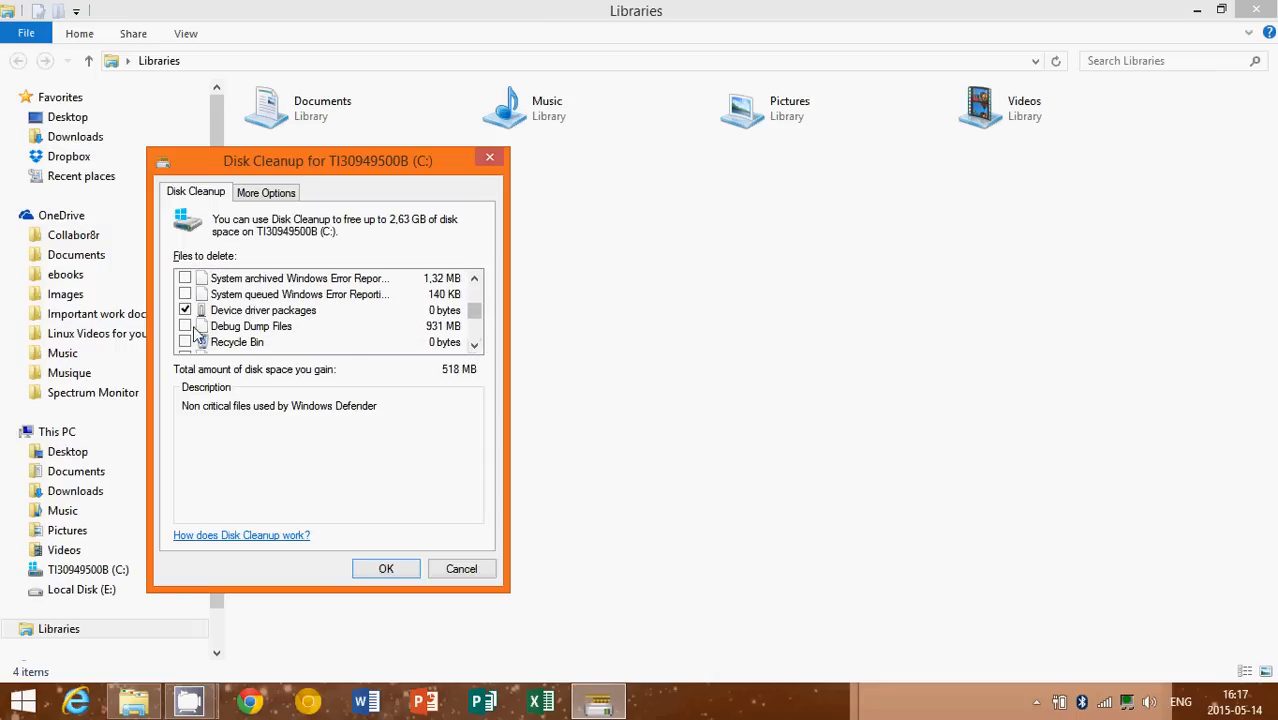
- Tick Debug Dump, System error memory dump and upgrade log files (2.50 GB) and confirm OK
click(184, 326)
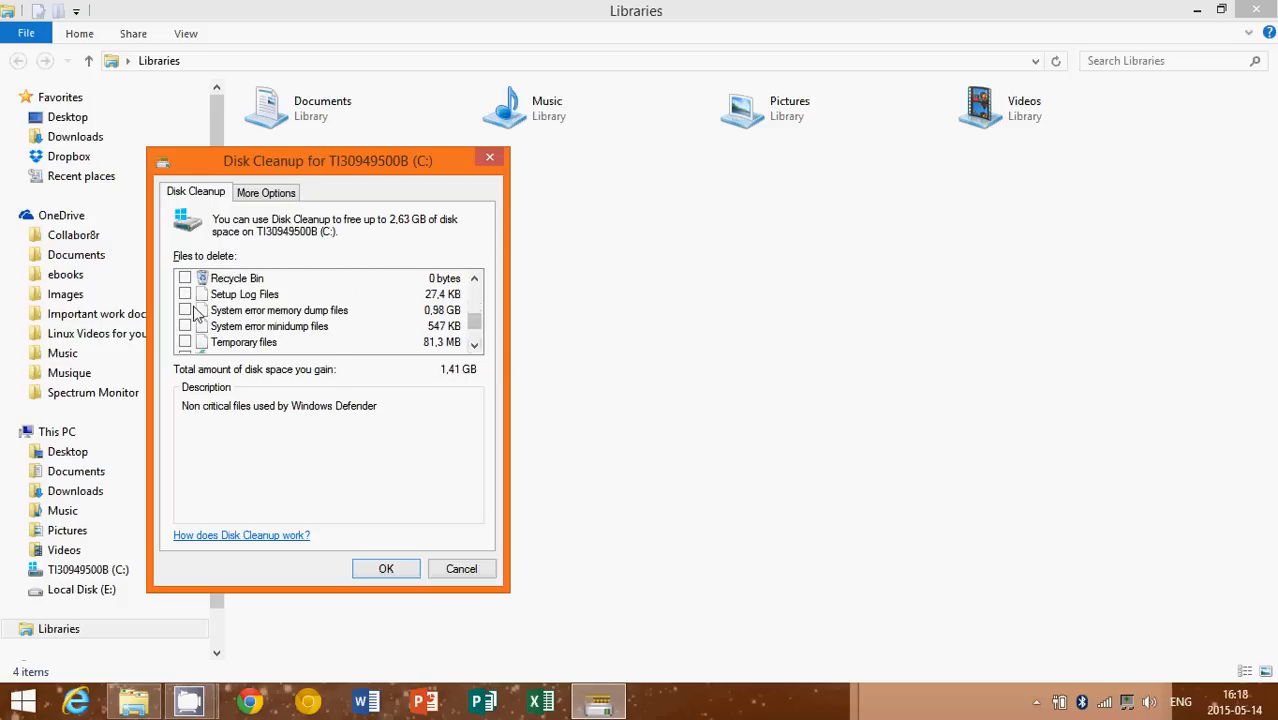
click(184, 310)
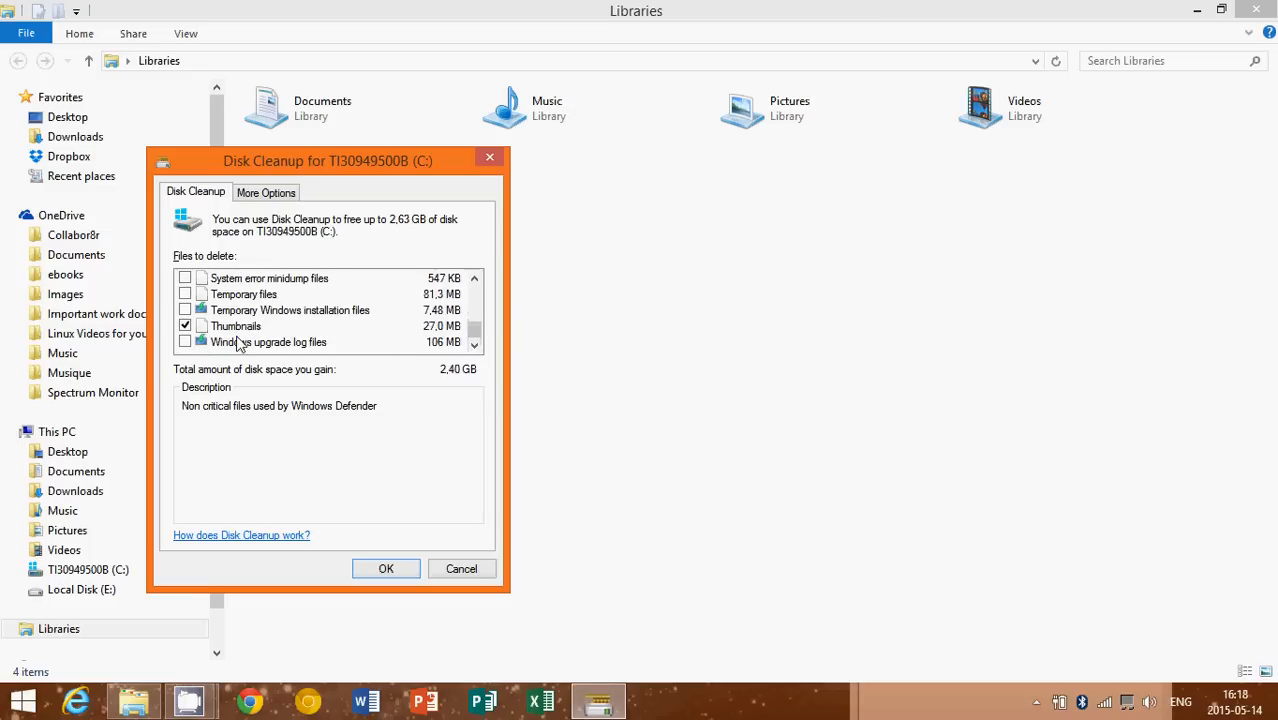
click(184, 342)
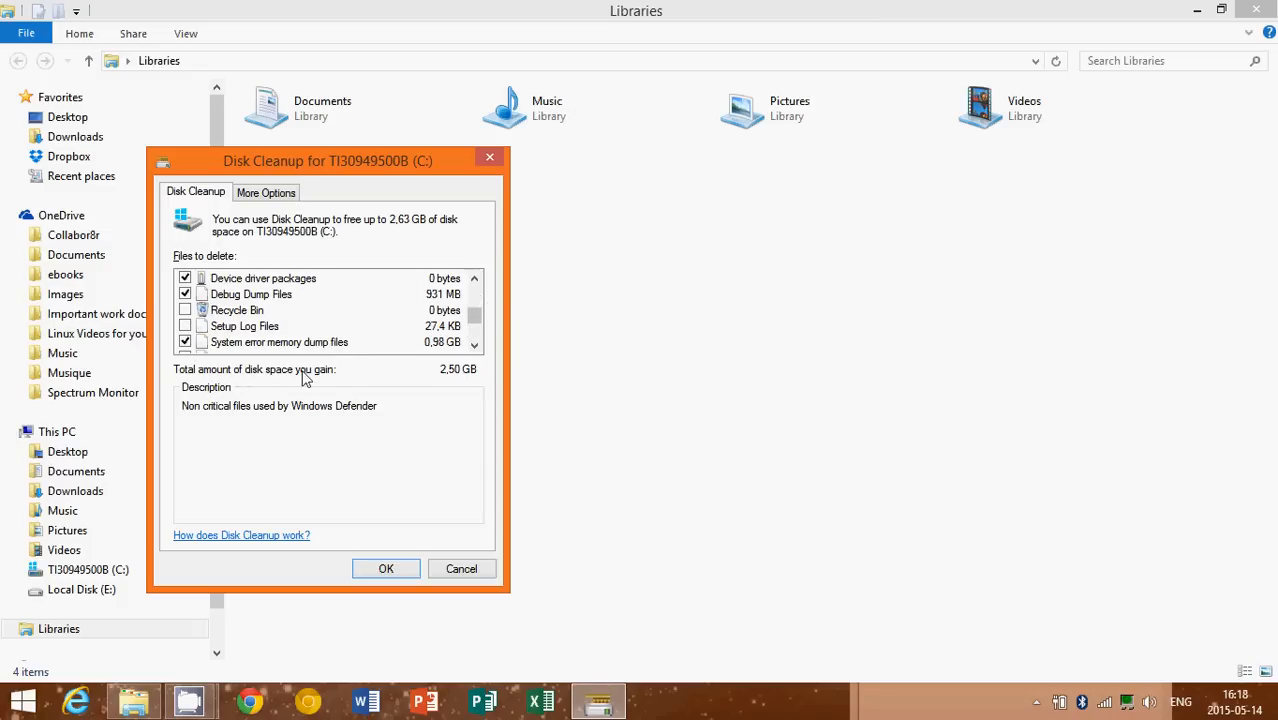
mouse_move(484, 334)
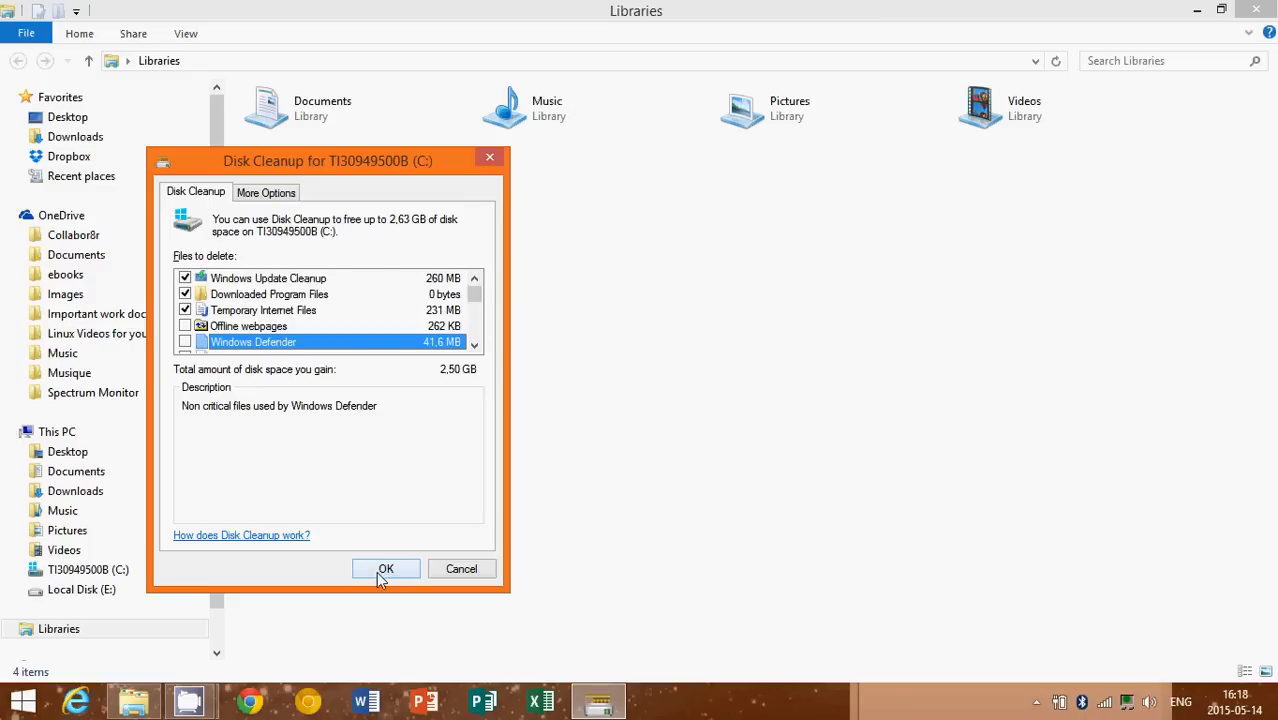
click(384, 568)
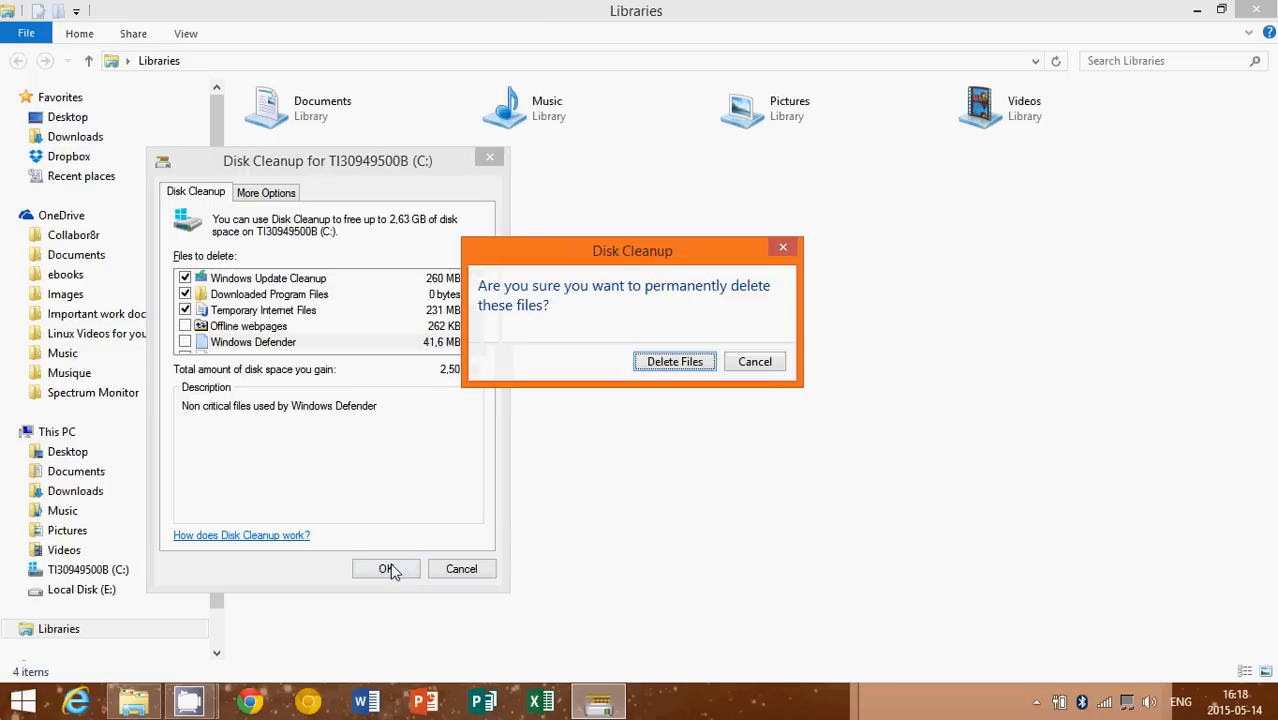